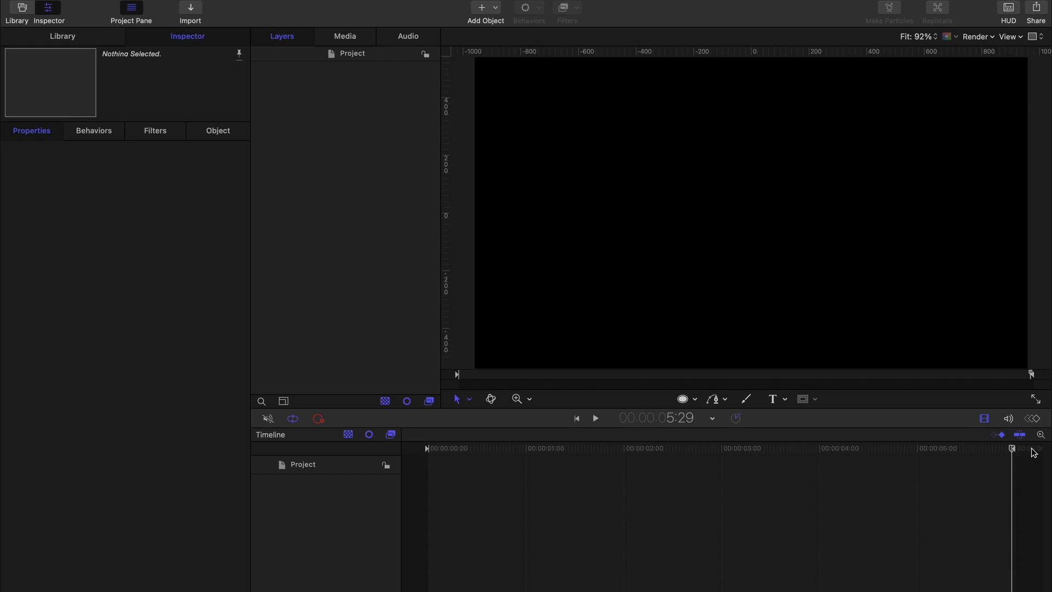
mouse_move(539, 187)
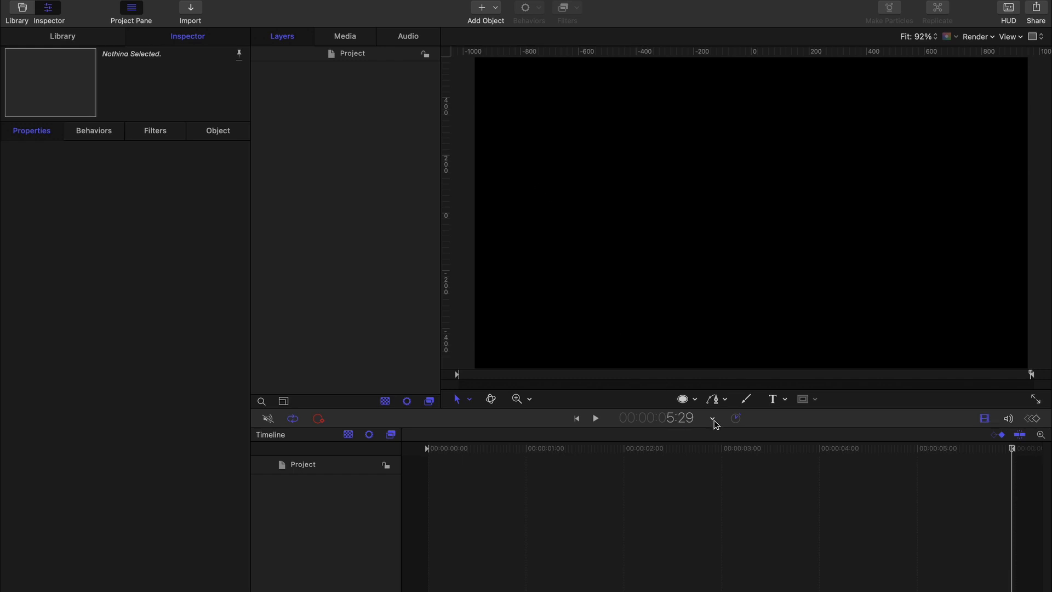
Switch the timecode display to Show Project Duration
click(712, 417)
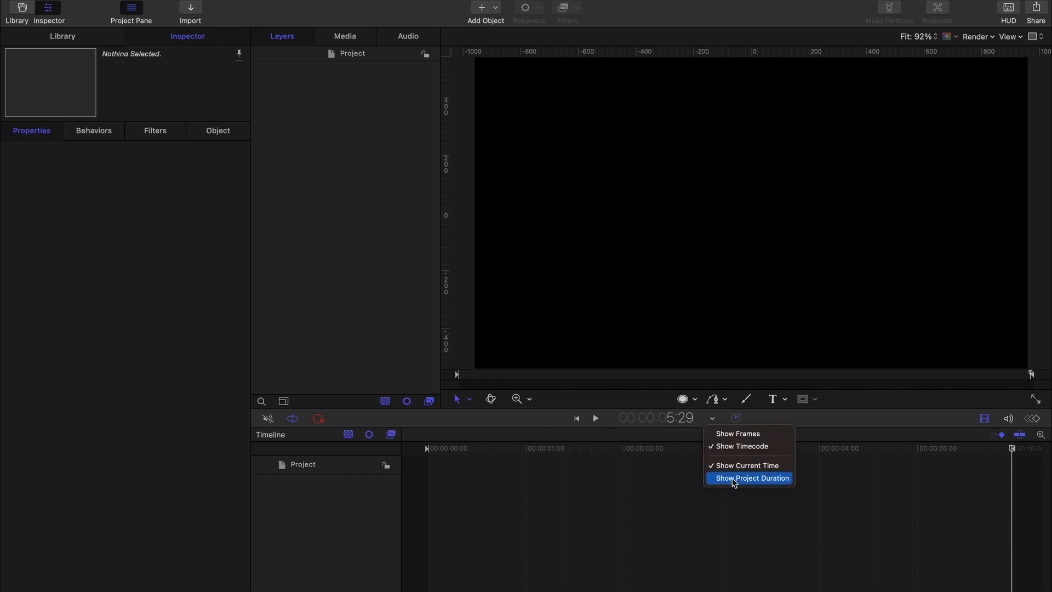
click(753, 478)
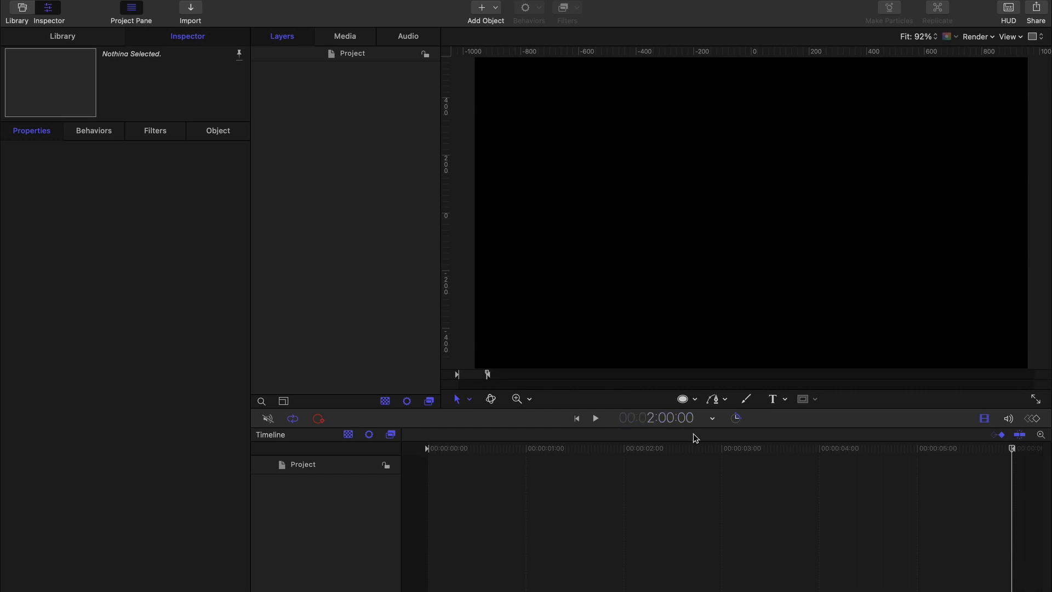
mouse_move(937, 472)
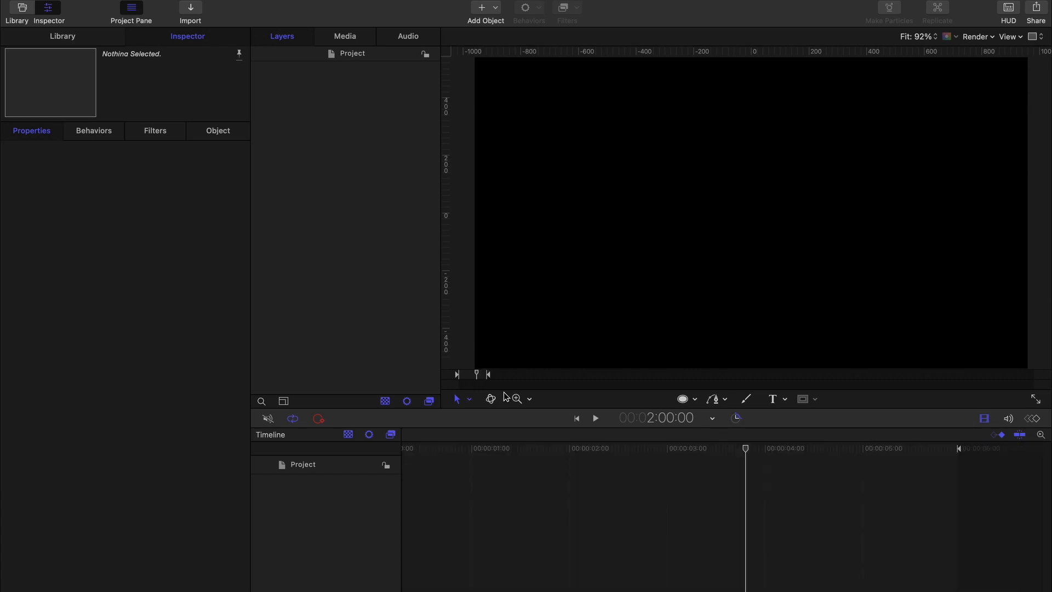
mouse_move(832, 461)
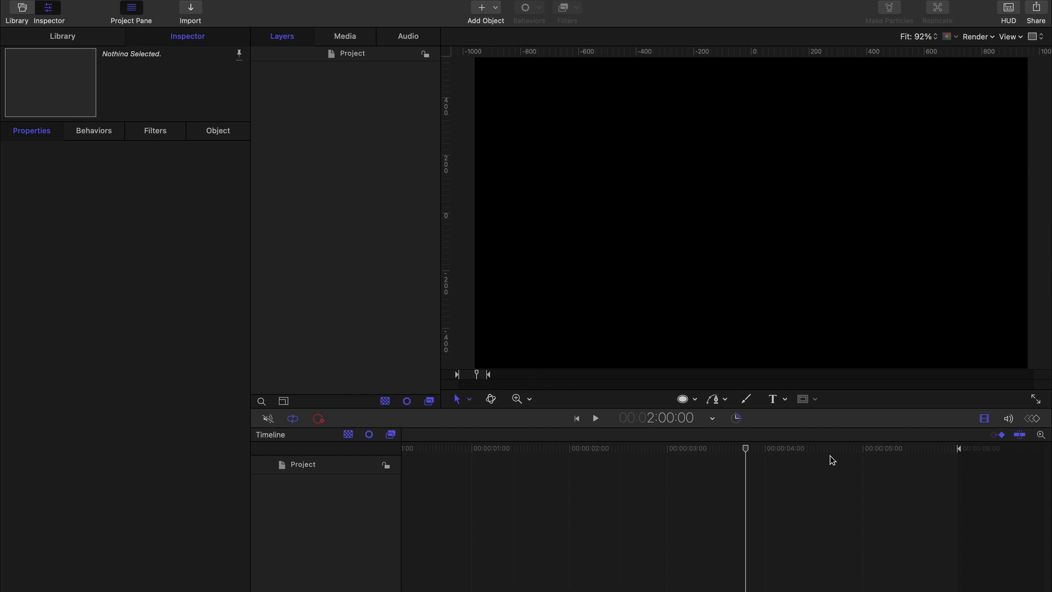
mouse_move(766, 487)
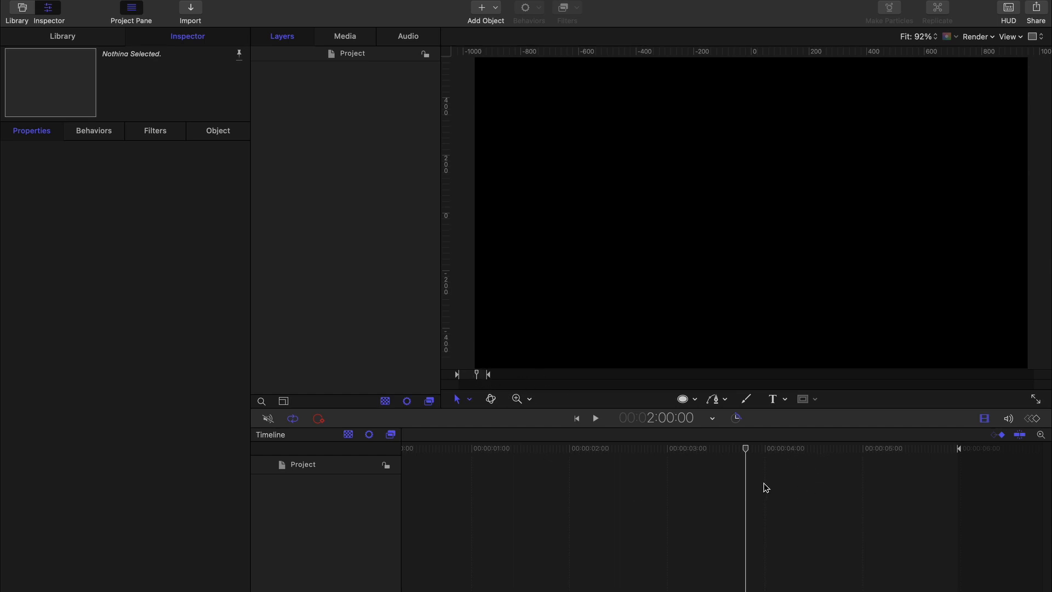
mouse_move(558, 521)
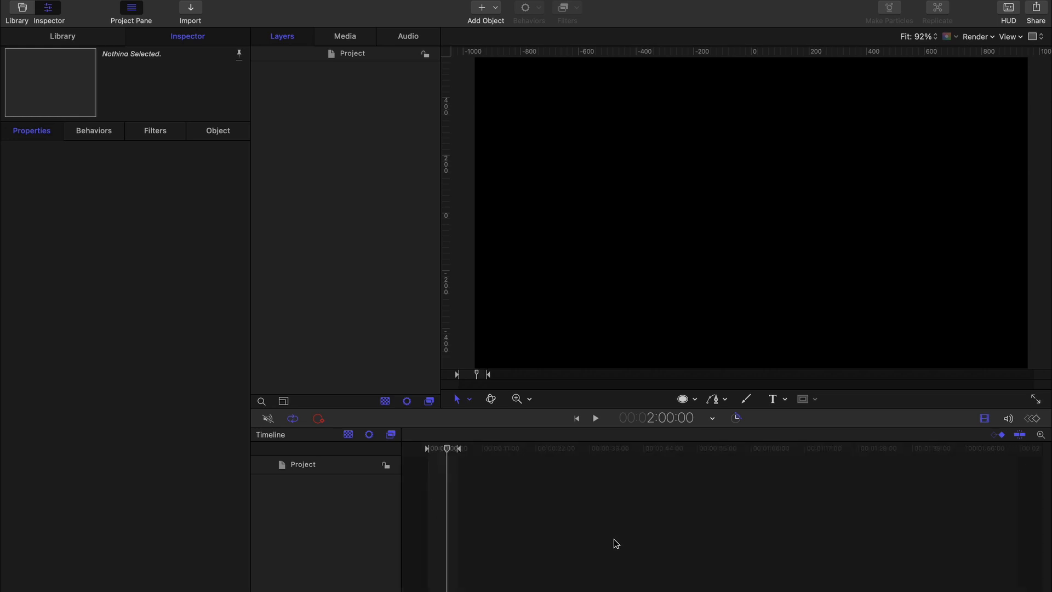
mouse_move(459, 452)
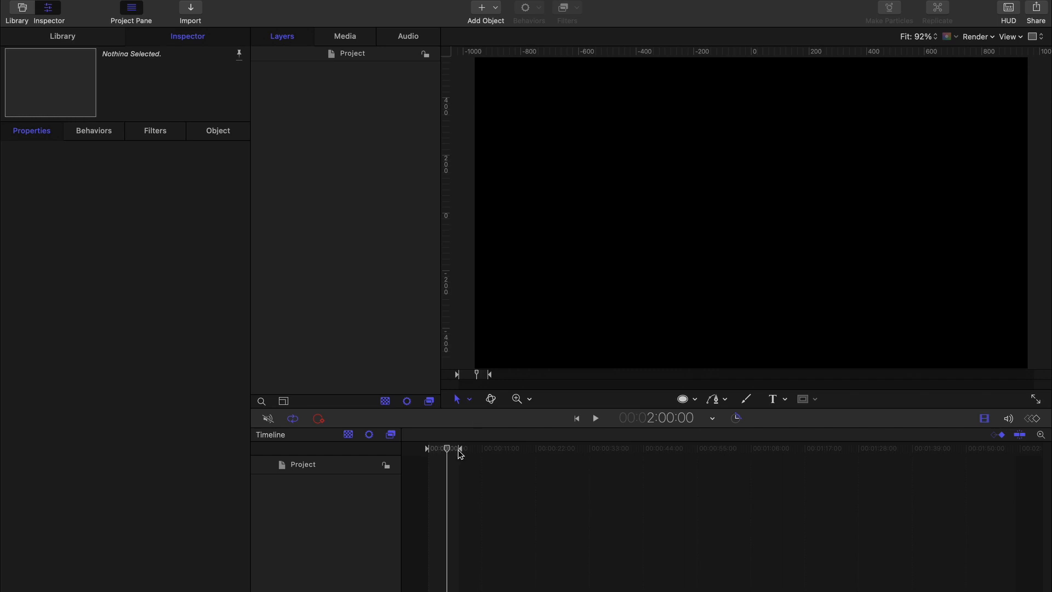
mouse_move(480, 477)
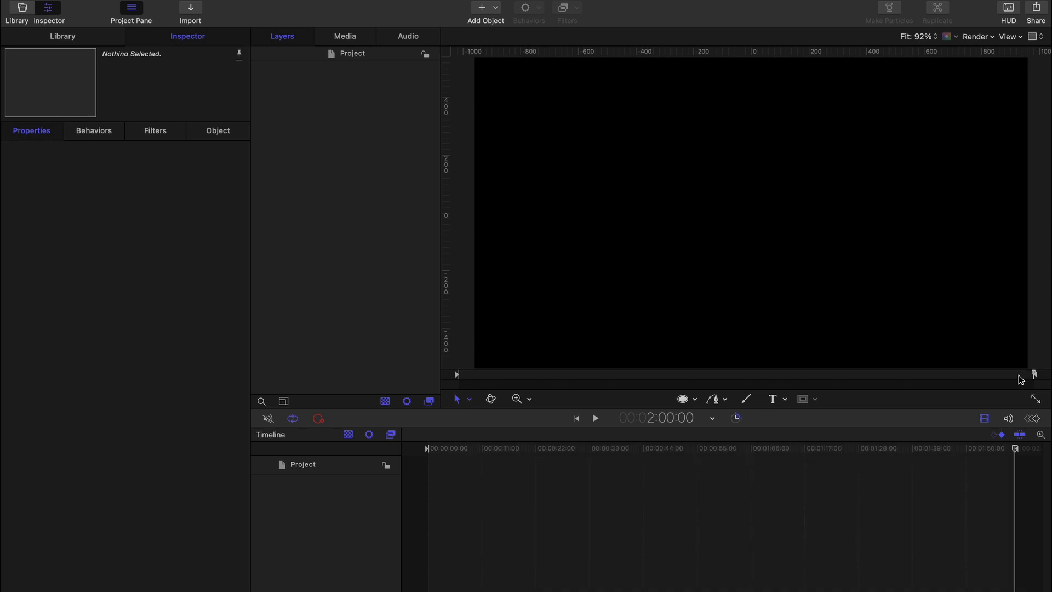
mouse_move(771, 474)
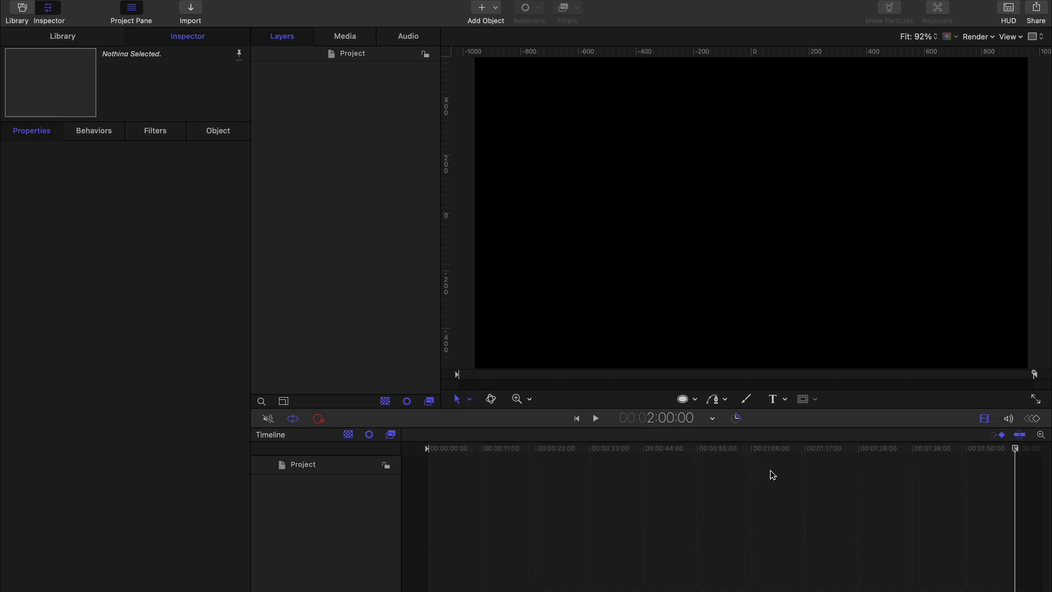
In Project Properties, retype the Duration from 120.0 to 5 seconds
click(568, 448)
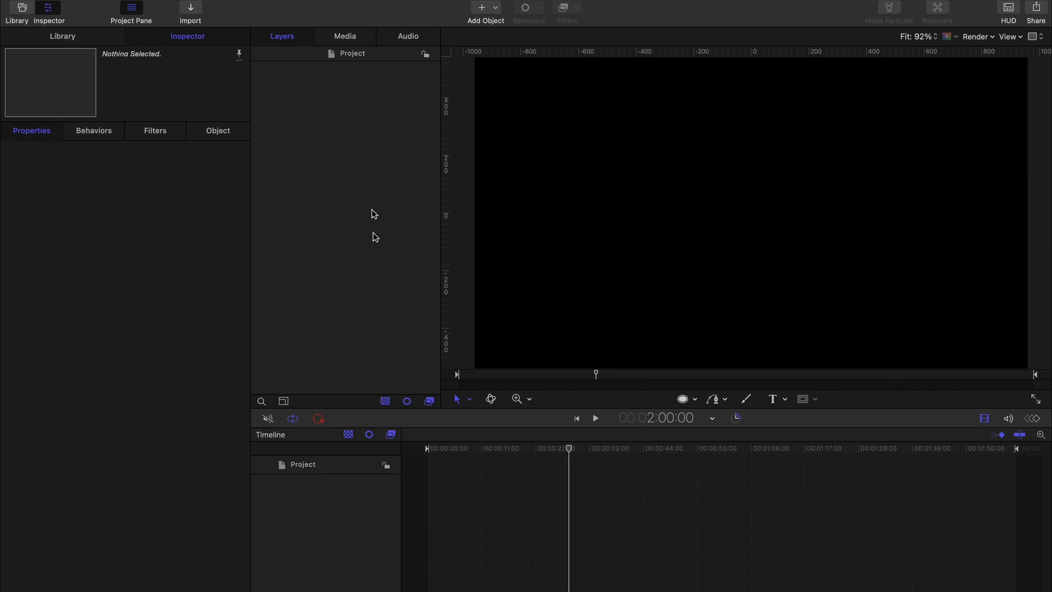
click(352, 53)
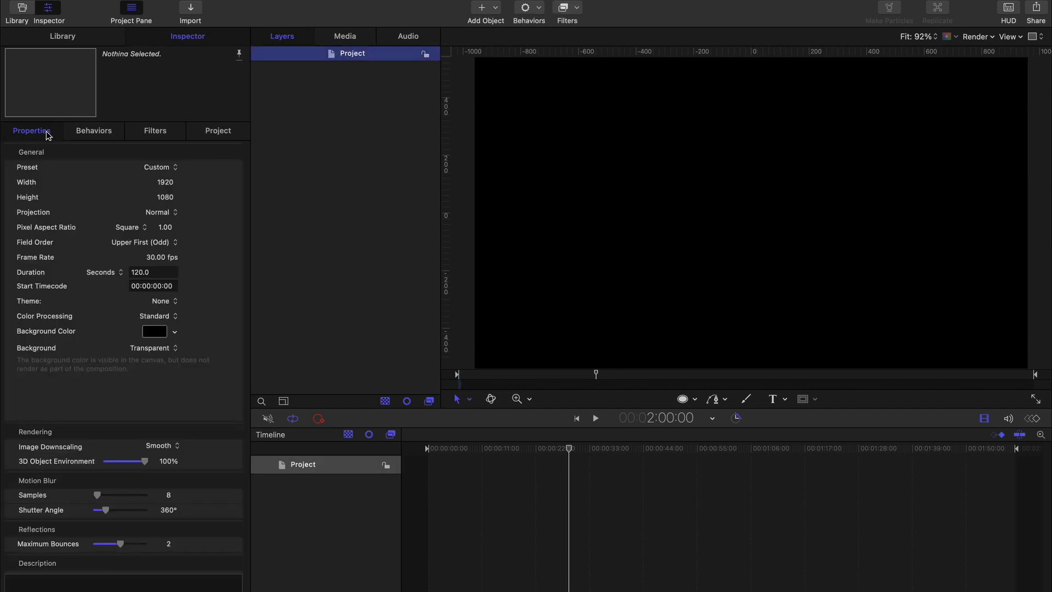
double_click(154, 272)
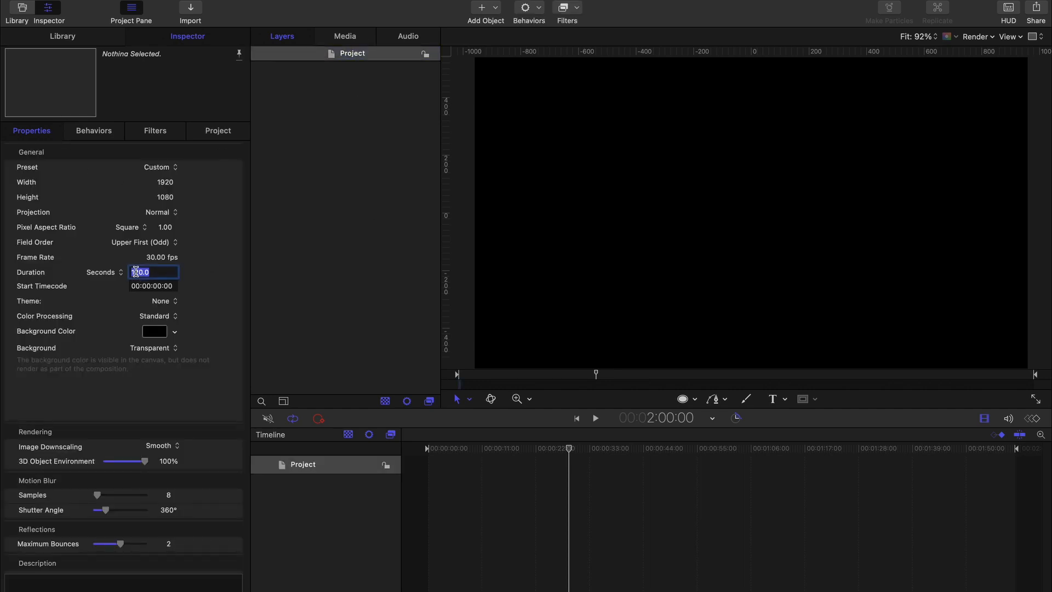
text(5)
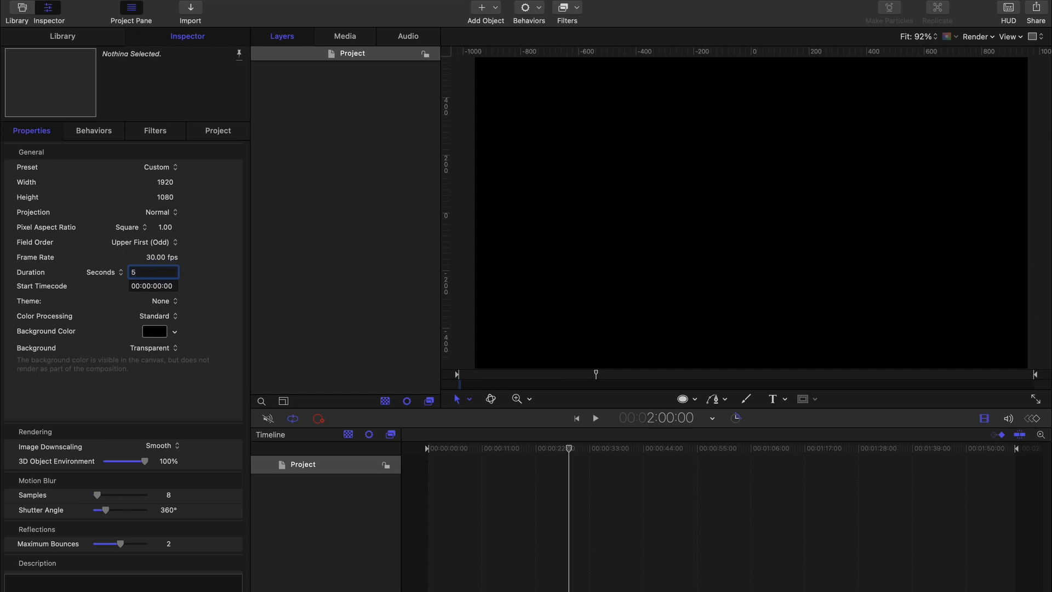